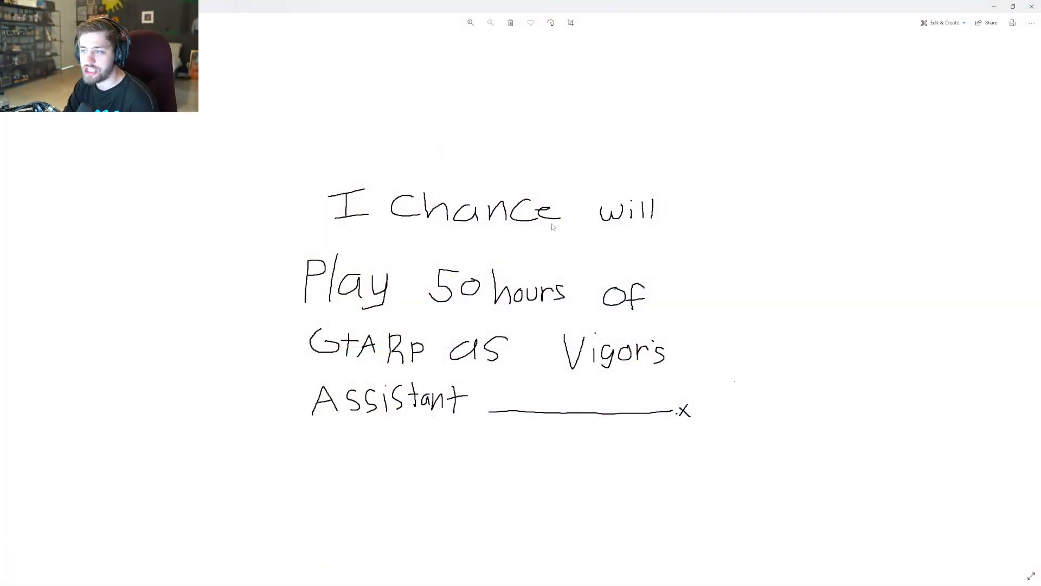
mouse_move(581, 231)
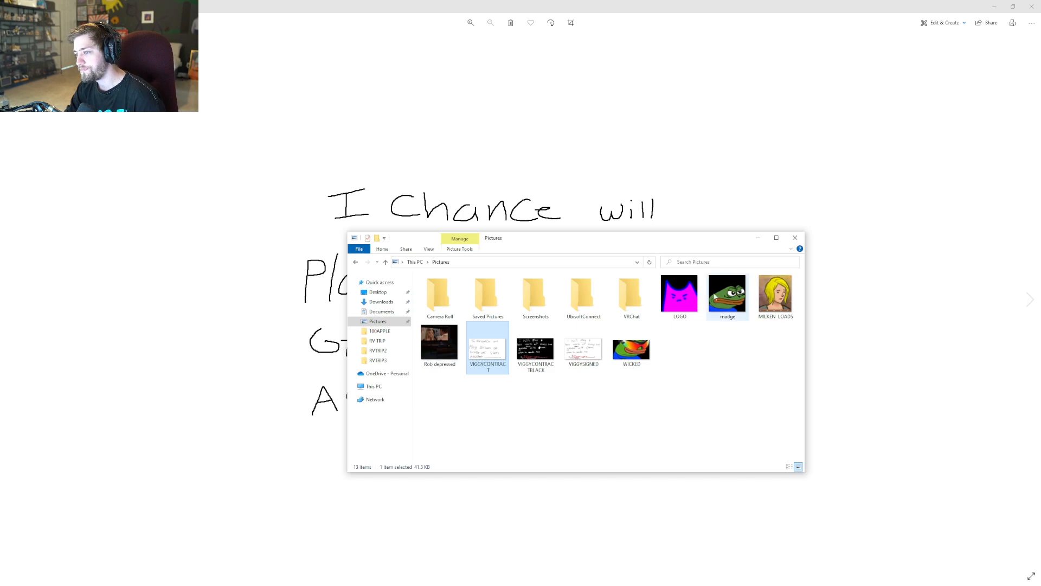
left_click(795, 238)
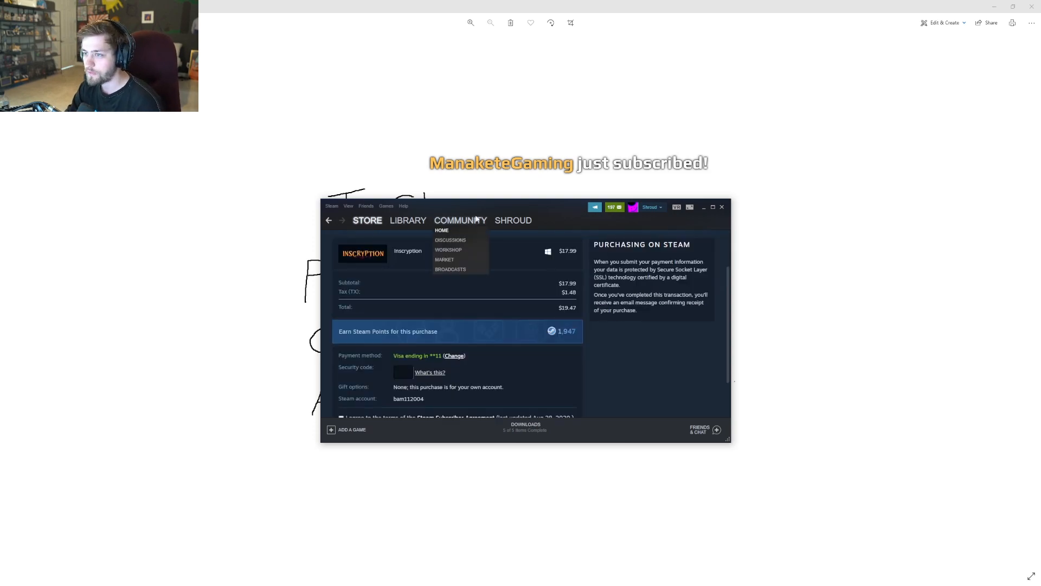
left_click(722, 207)
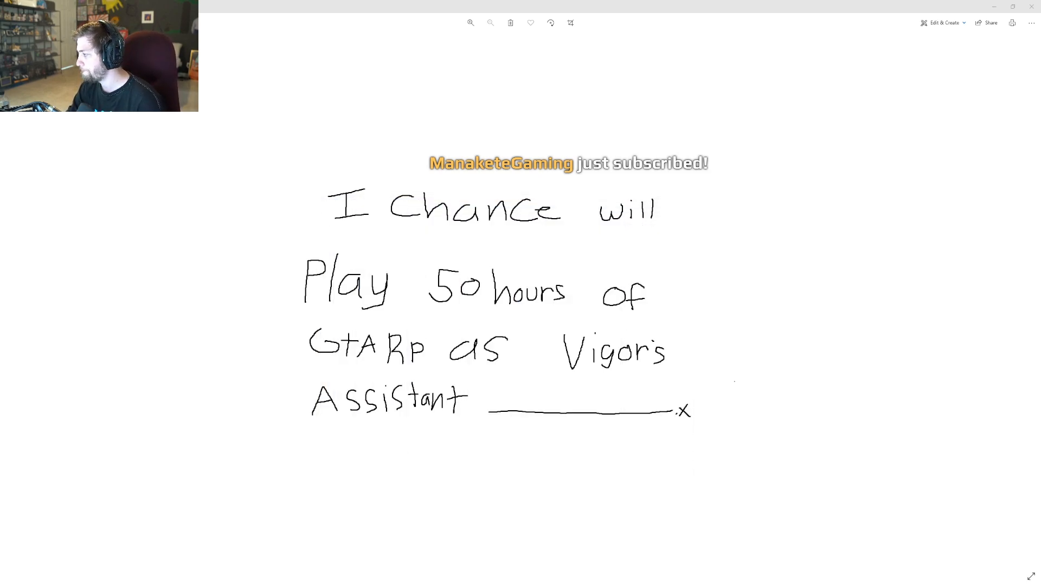